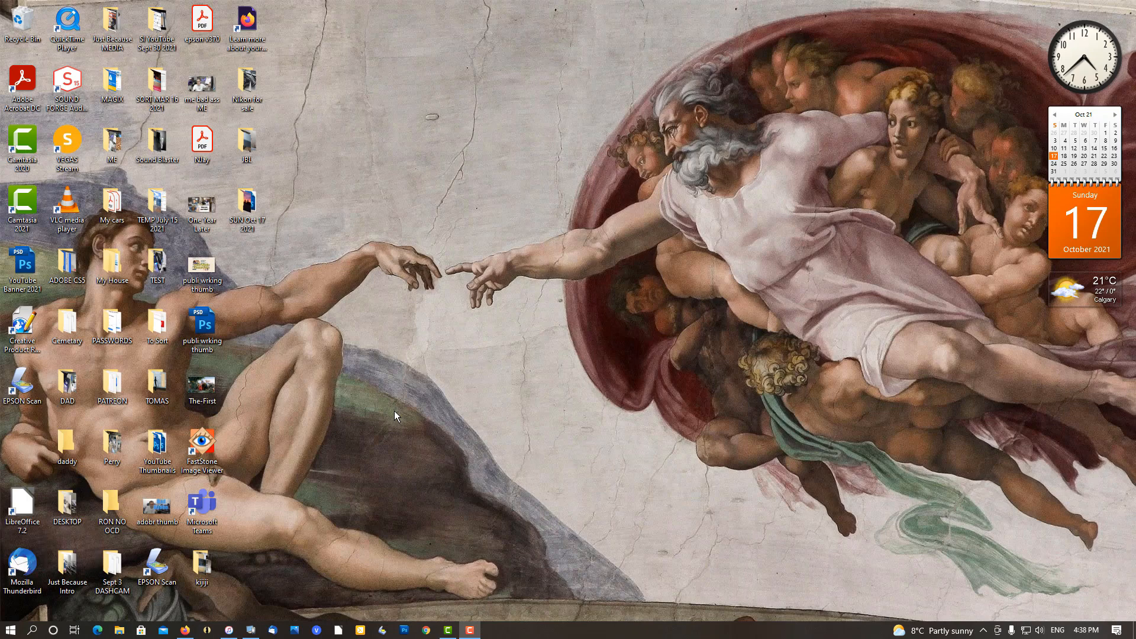
# - Open the DAD folder from the desktop to show its six picture files
pyautogui.click(201, 386)
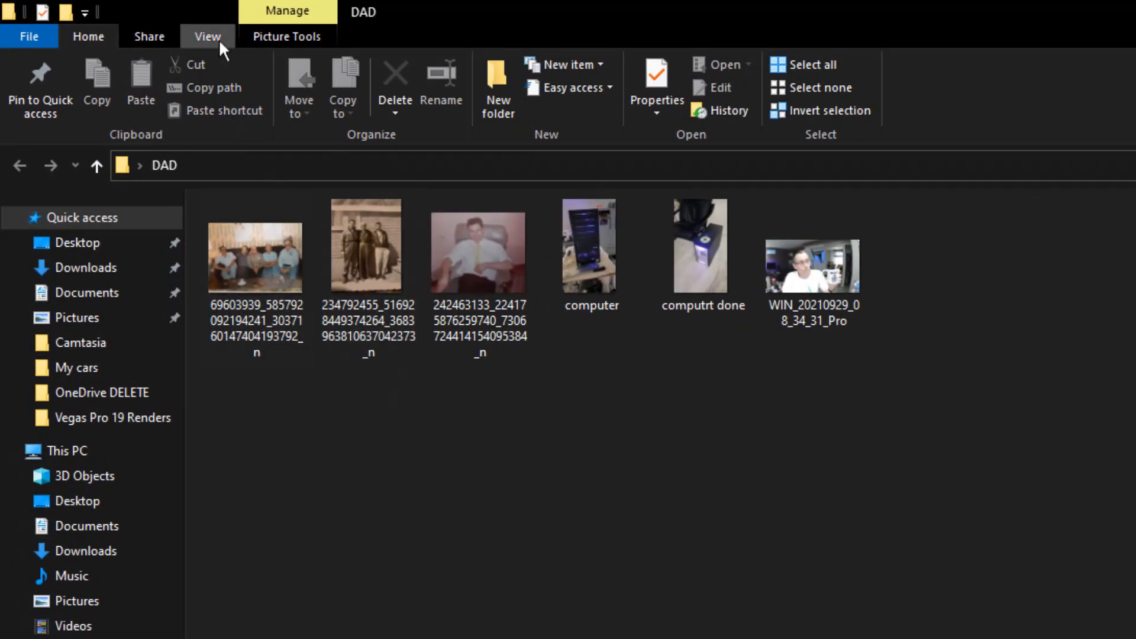
# - Turn on Item check boxes from the View settings
pyautogui.click(207, 37)
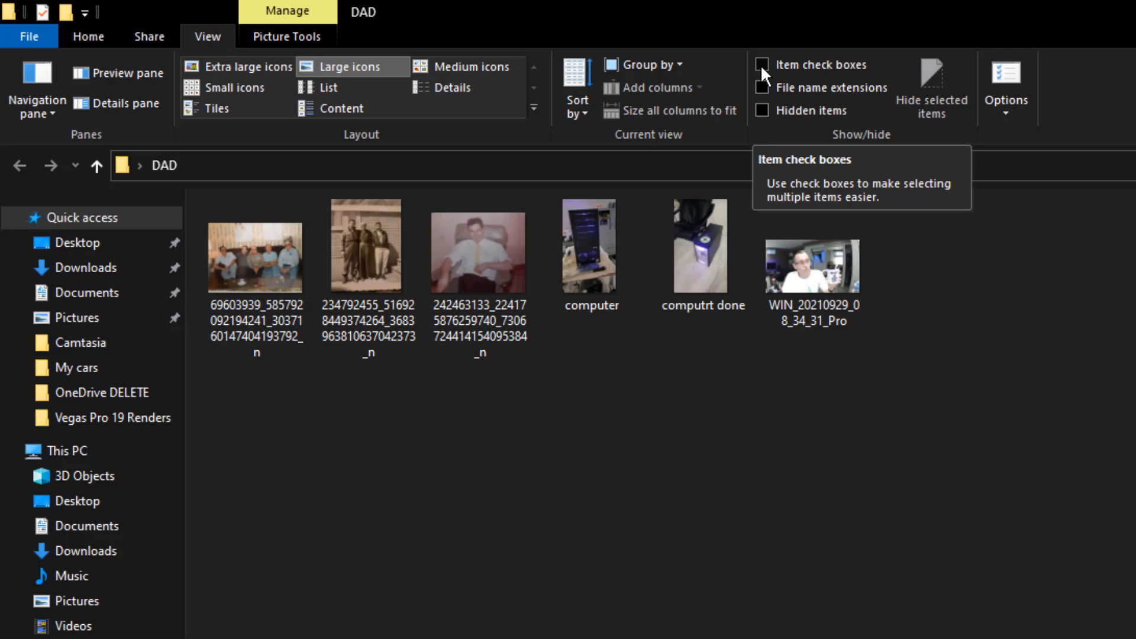
pyautogui.click(762, 64)
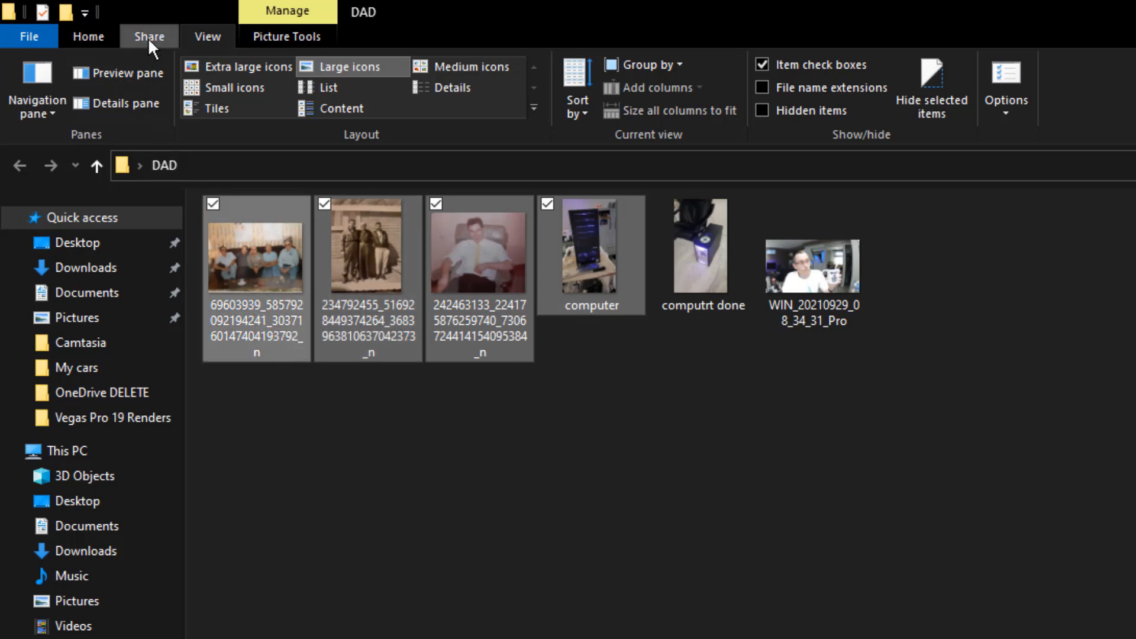
# - With the first four pictures checked, start Print from the Share options
pyautogui.click(149, 37)
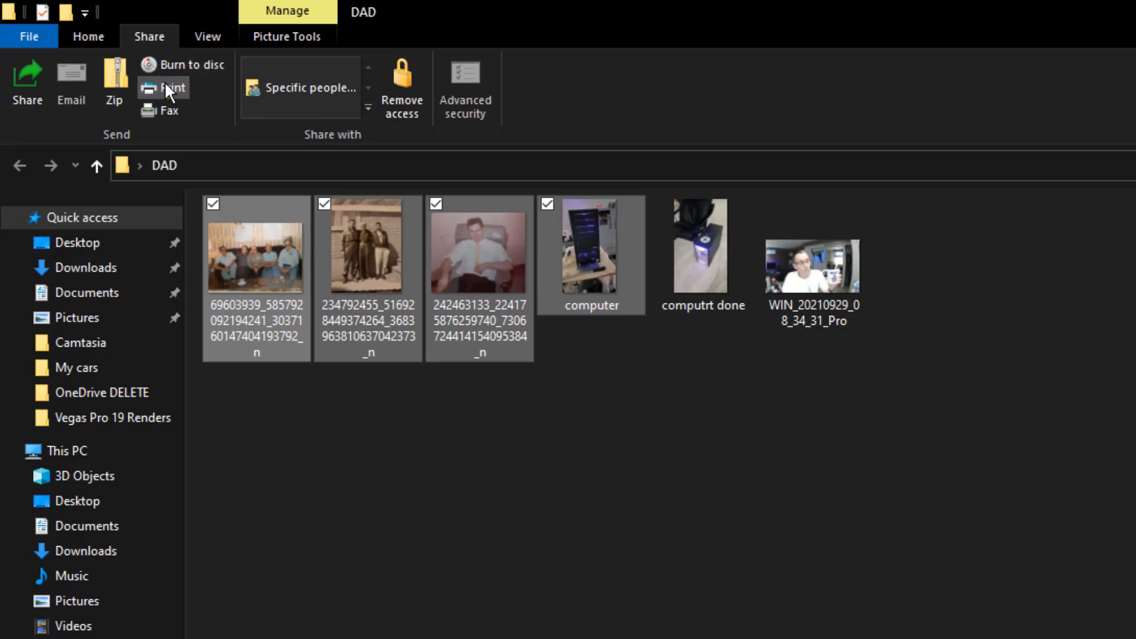
pyautogui.click(169, 87)
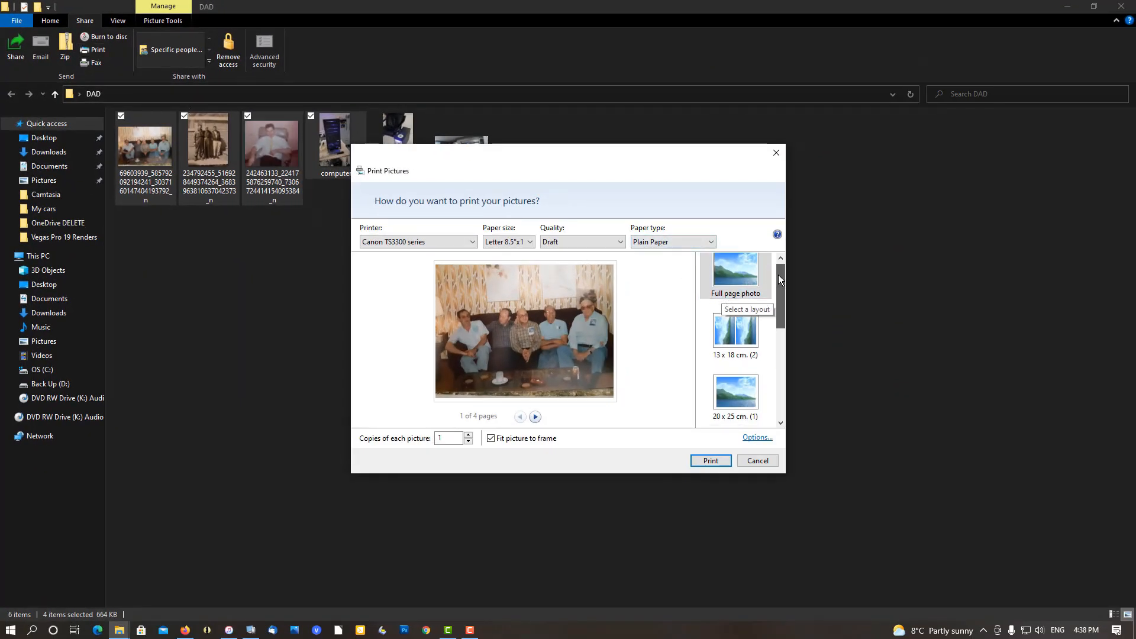
# - Choose the 9 x 13 cm (4) layout and send the four-photo letter page to the Canon printer
pyautogui.scroll(-3)
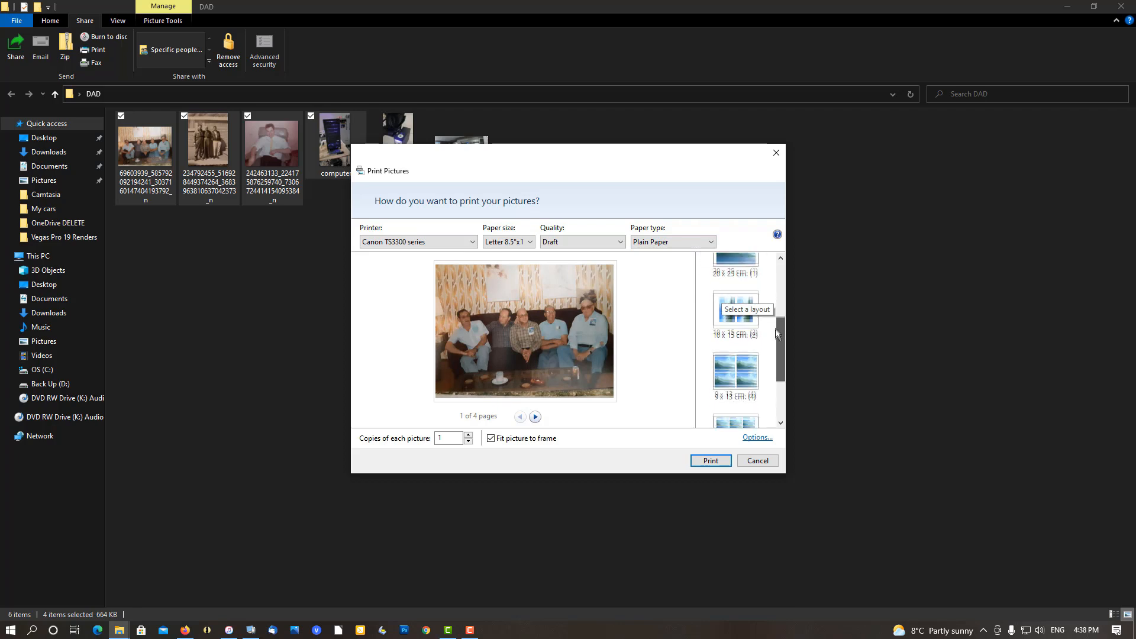
pyautogui.click(734, 339)
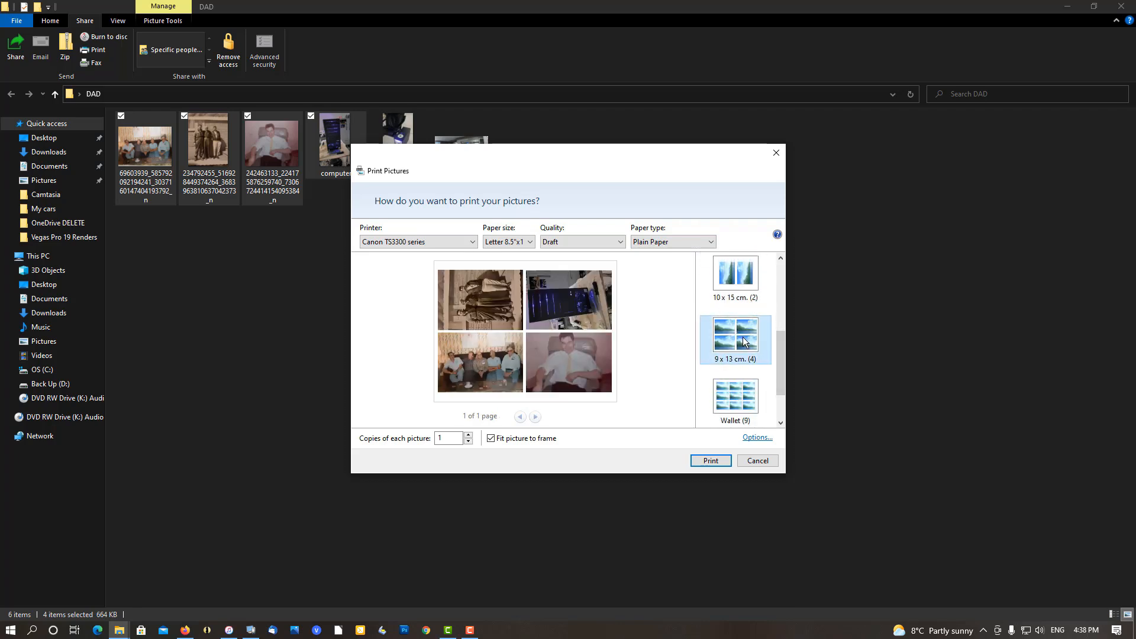
pyautogui.moveTo(708, 463)
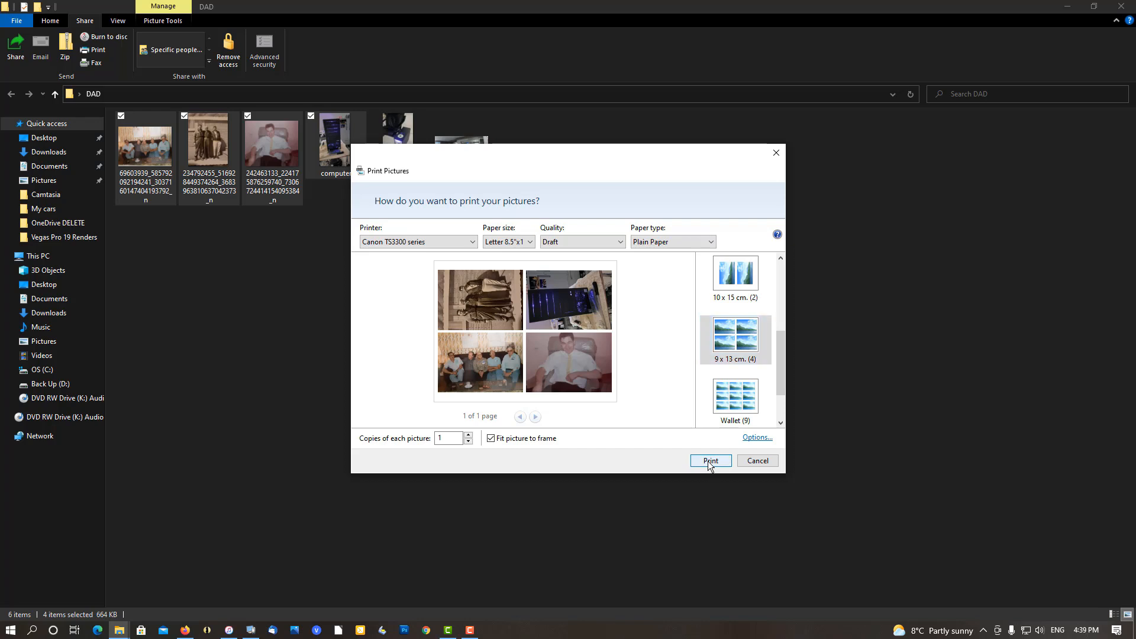
pyautogui.click(708, 460)
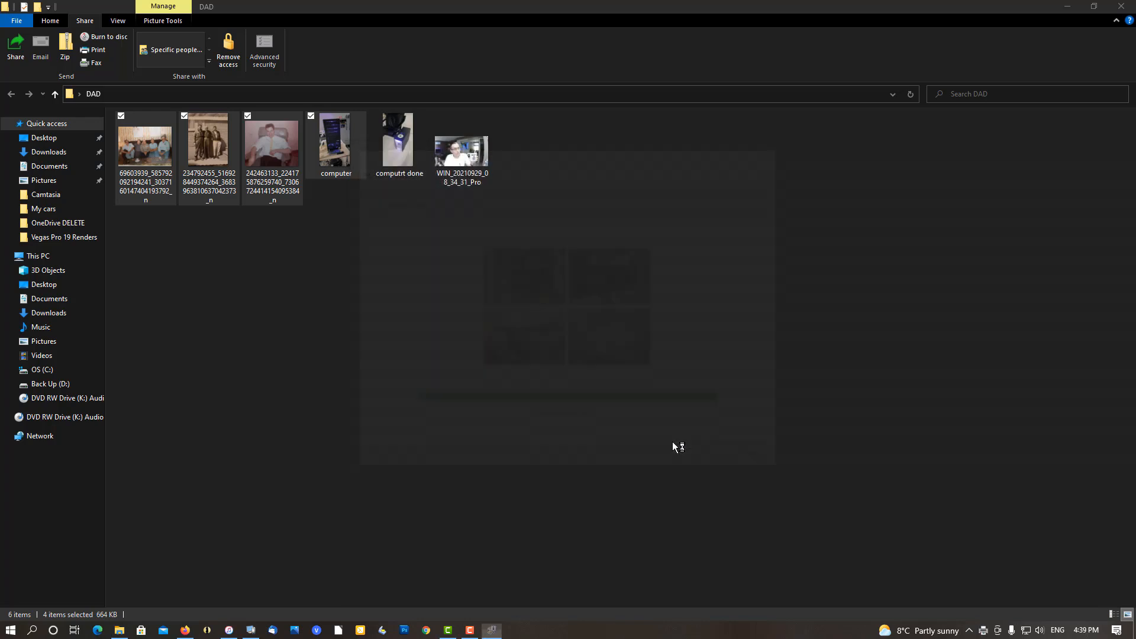